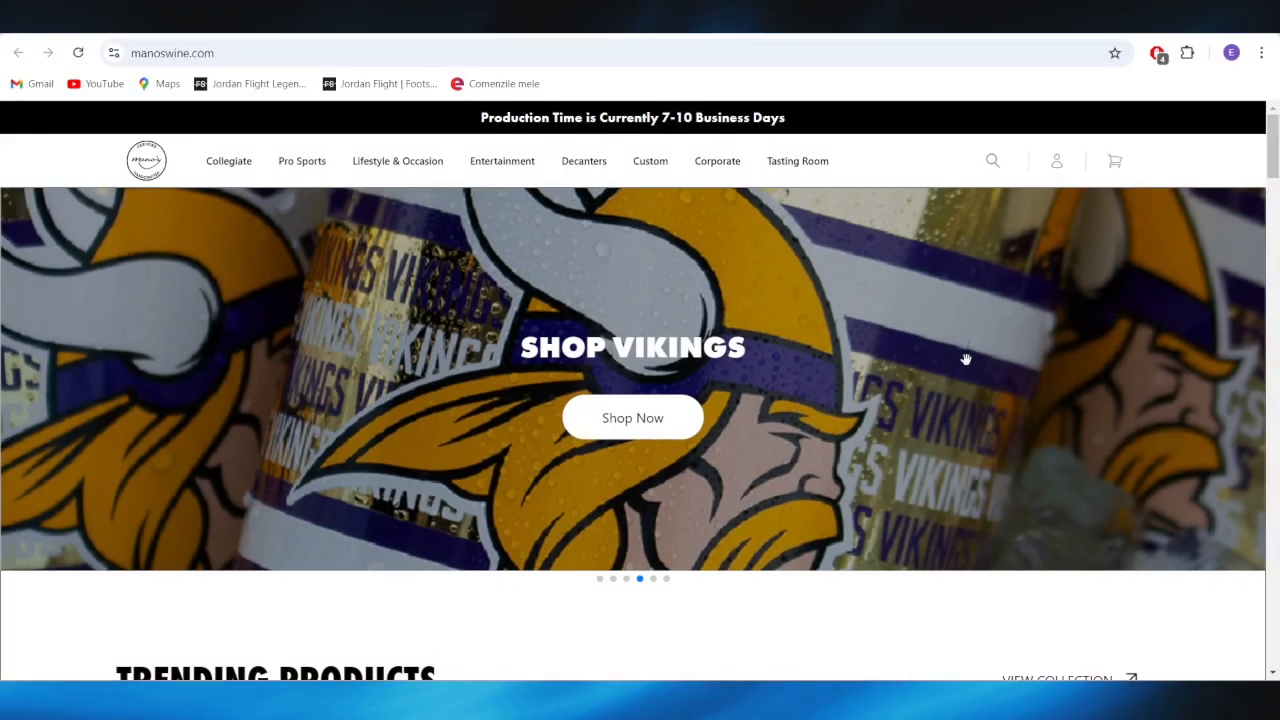
pyautogui.moveTo(936, 444)
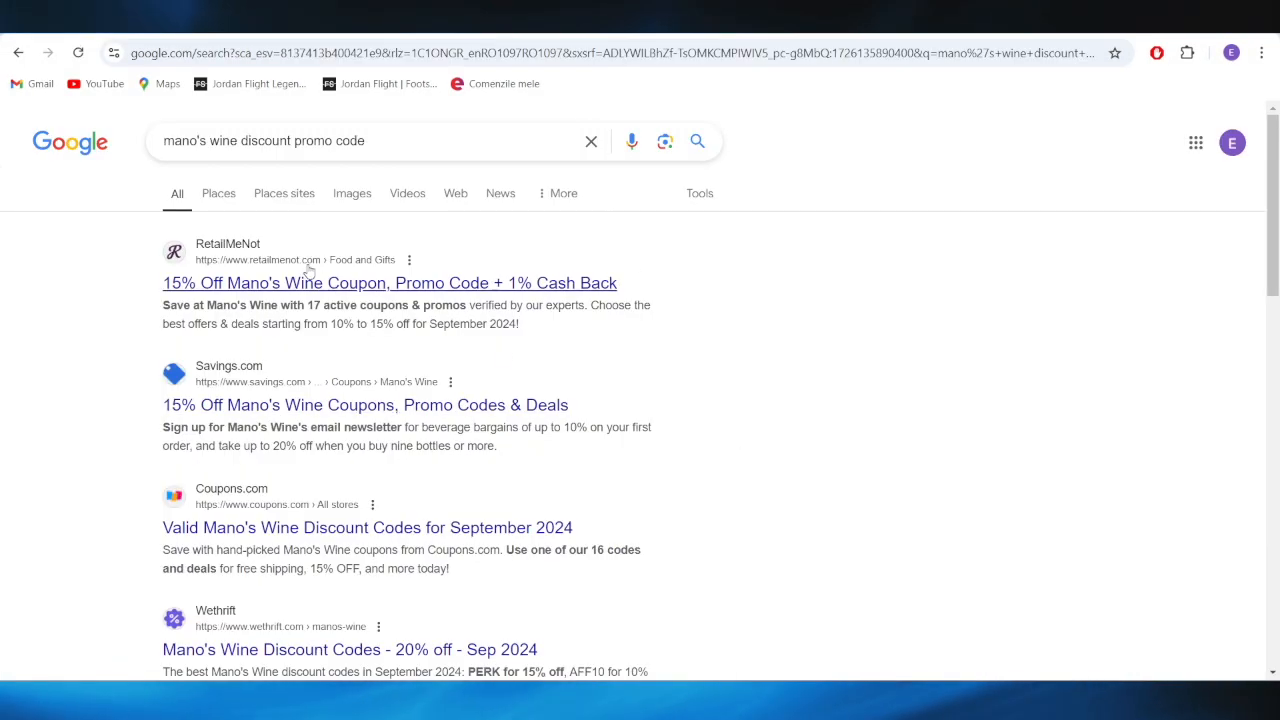
pyautogui.moveTo(10, 502)
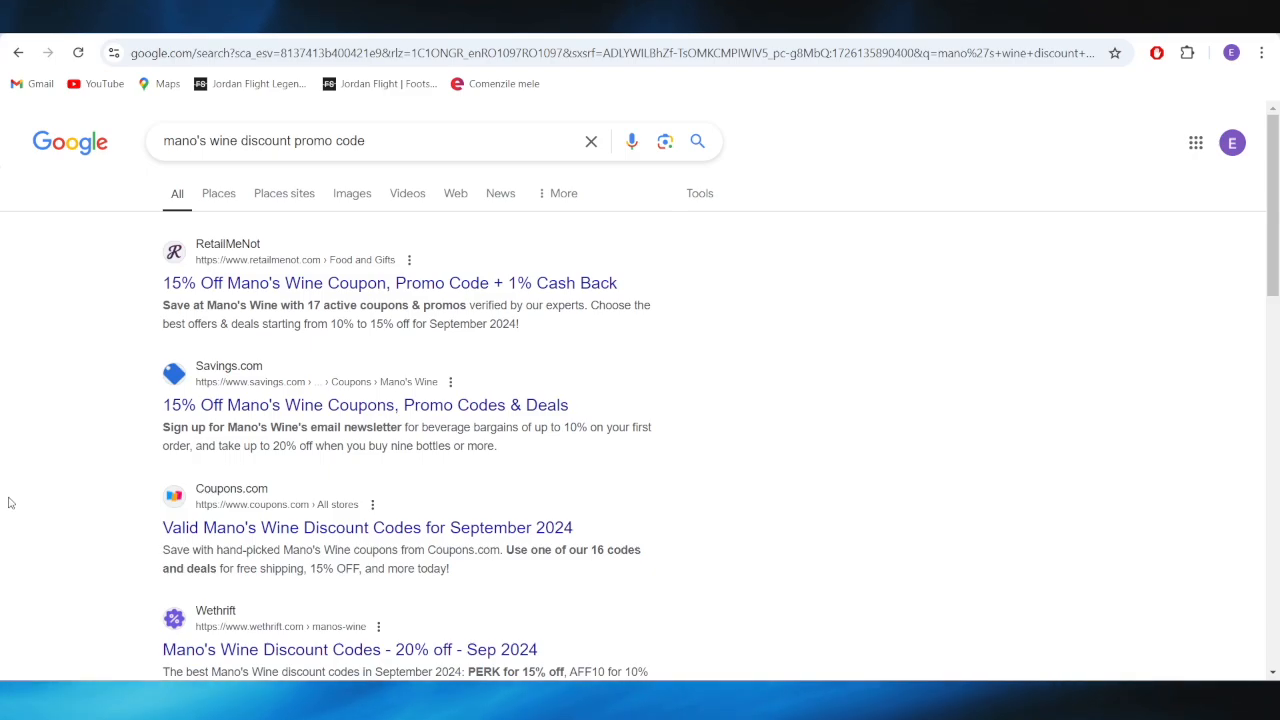
pyautogui.moveTo(140, 336)
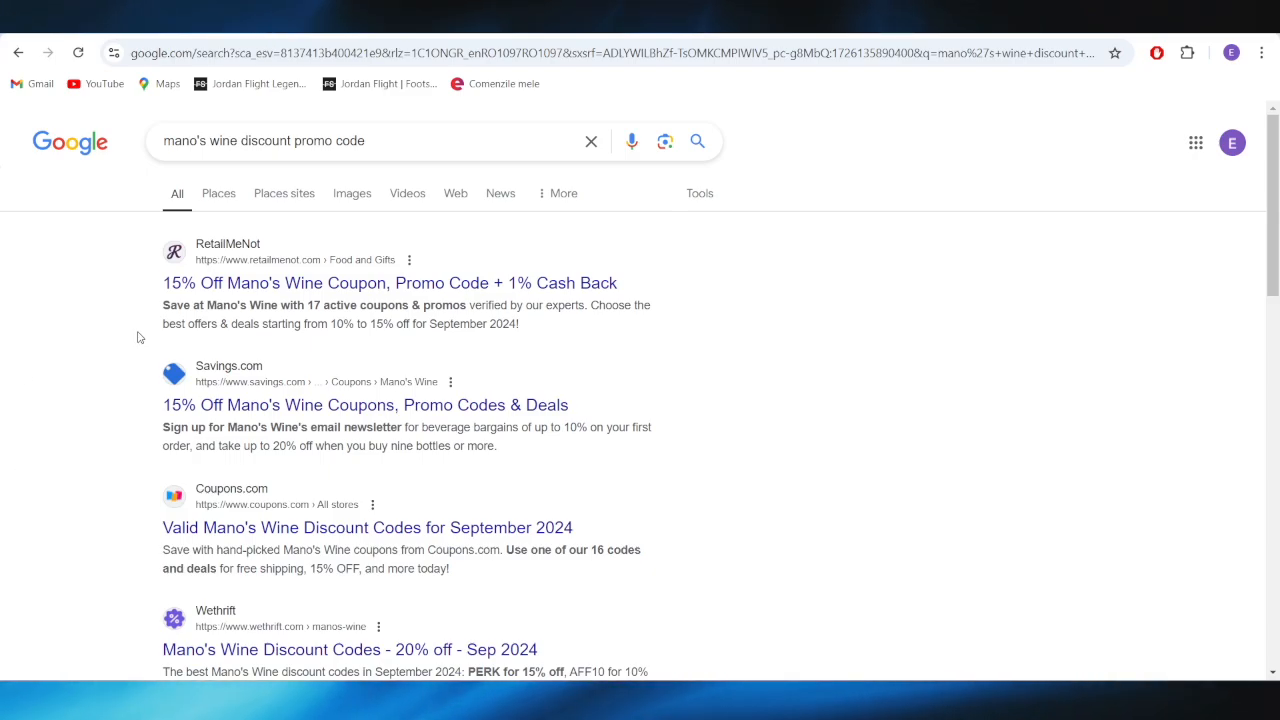
# Go to RetailMeNot's Mano's Wine coupons and scroll to the 10% off offers showing FB10 and SIGNUP10.
pyautogui.click(390, 282)
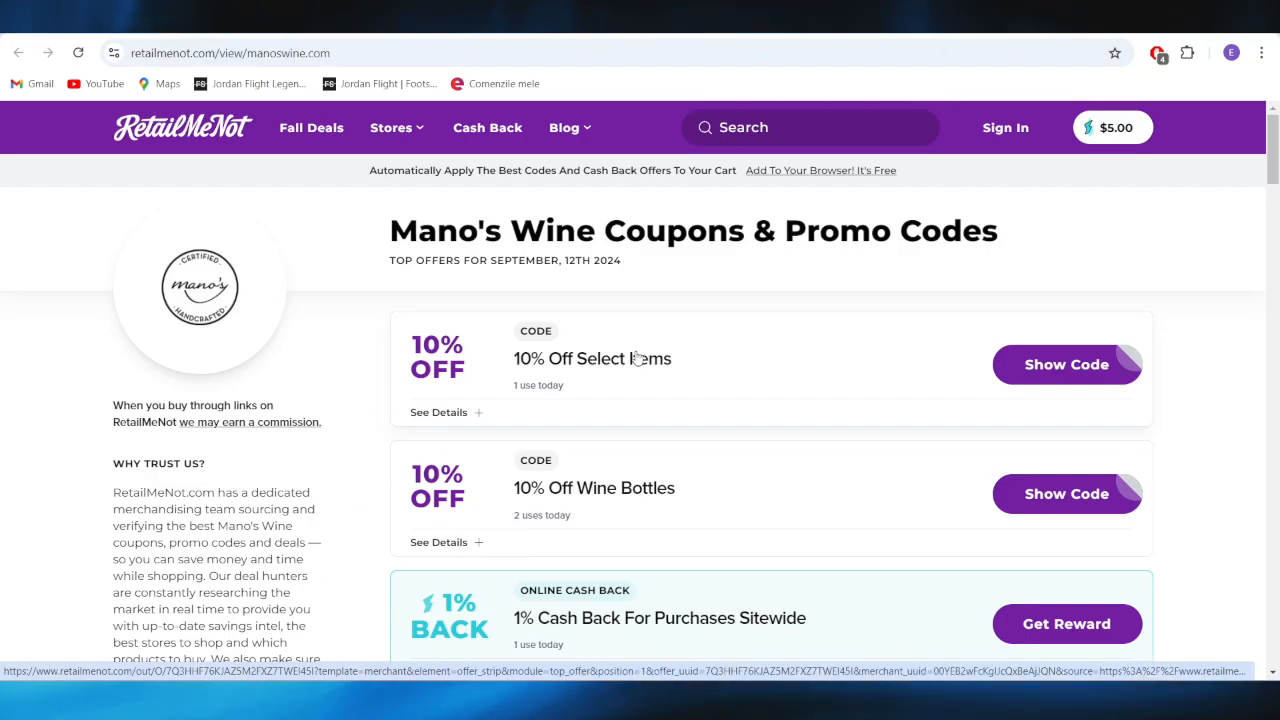
pyautogui.scroll(-3)
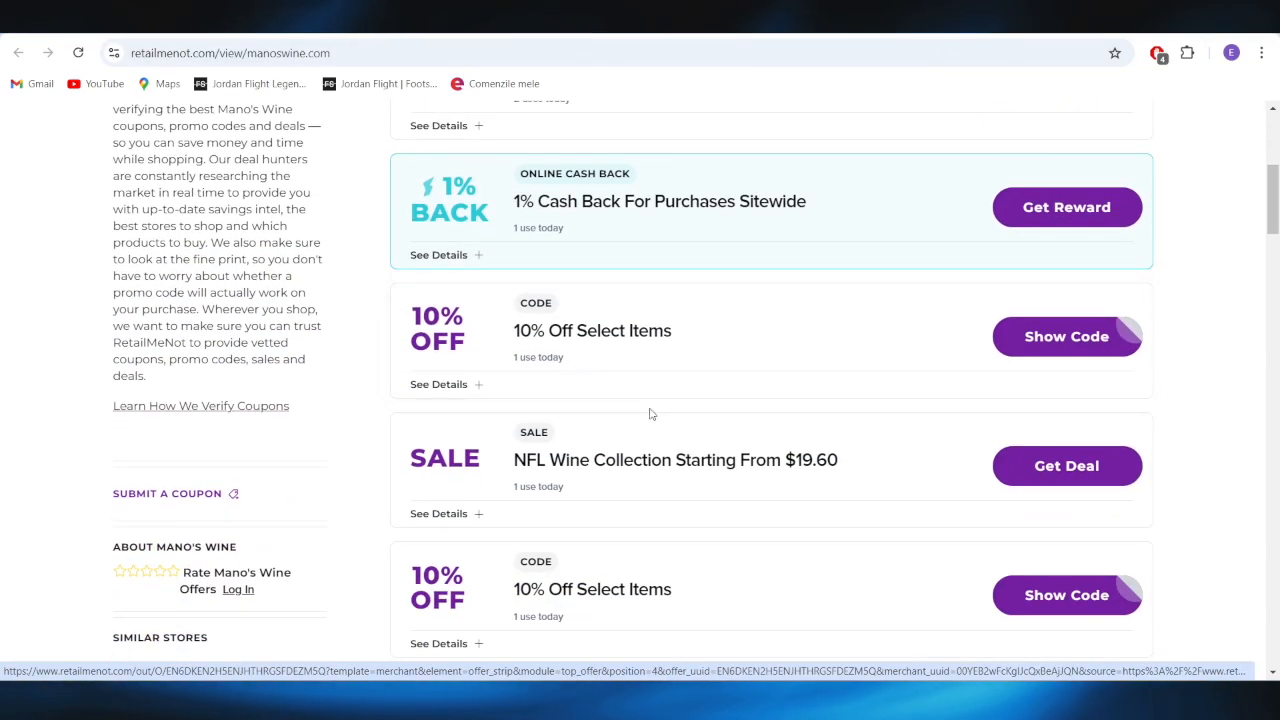
pyautogui.scroll(-3)
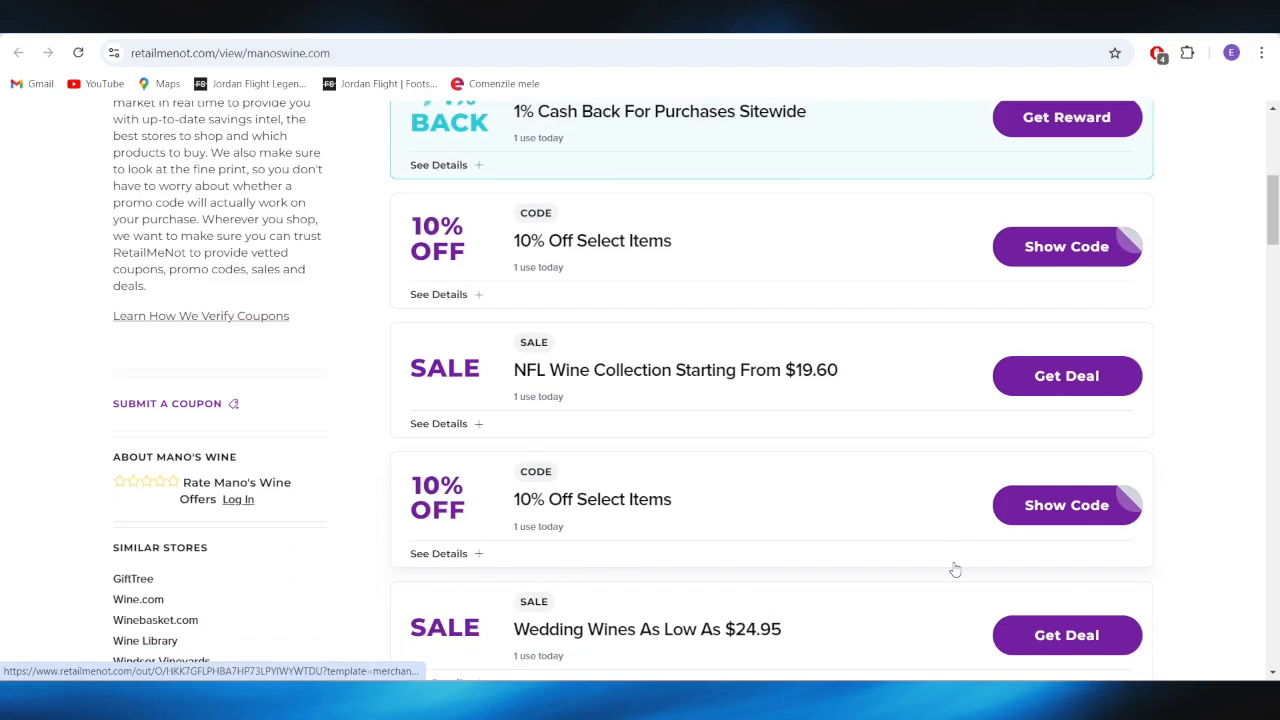
pyautogui.scroll(-3)
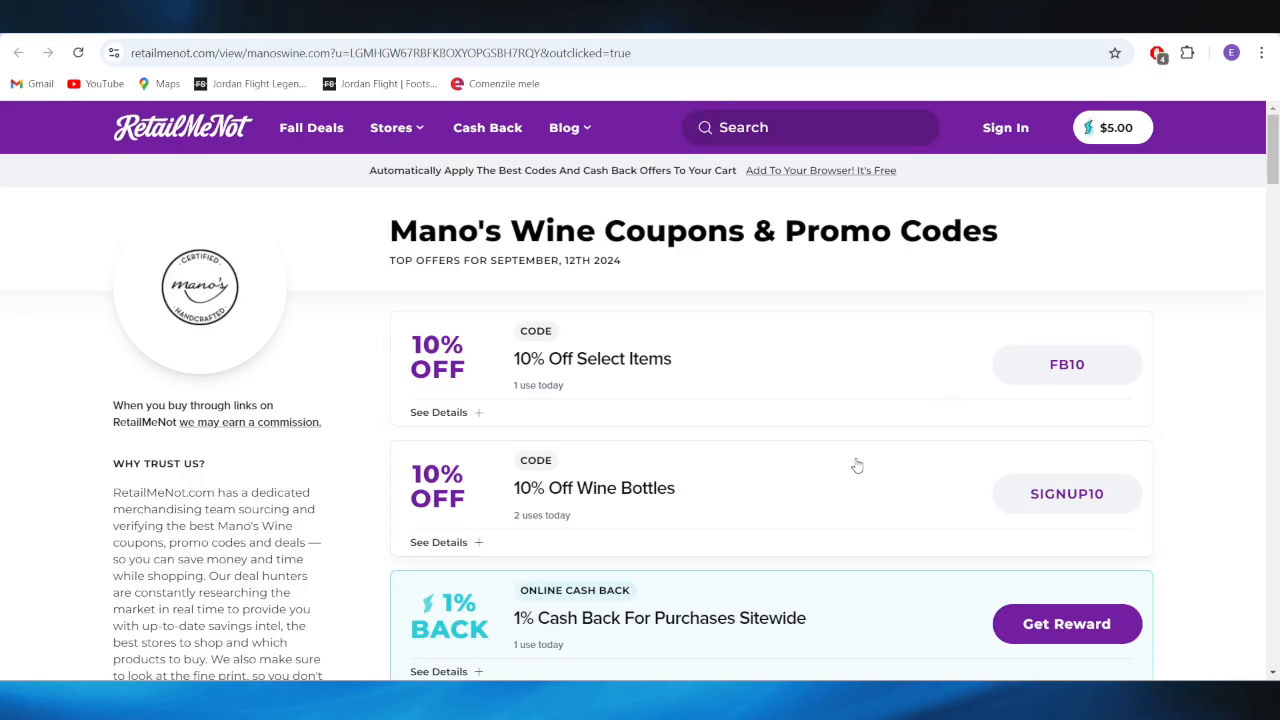
# Reveal the 10% Off Select Items code MOMS10 and copy it to the clipboard.
pyautogui.click(1068, 364)
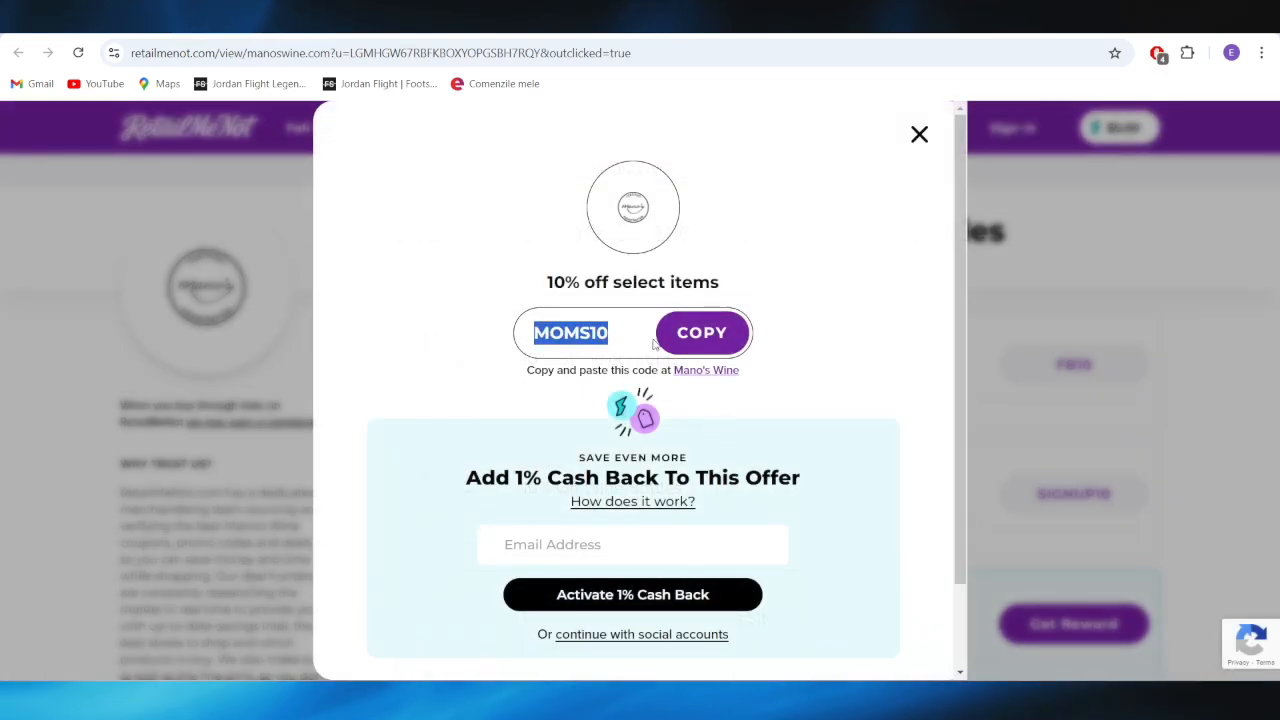
pyautogui.click(700, 332)
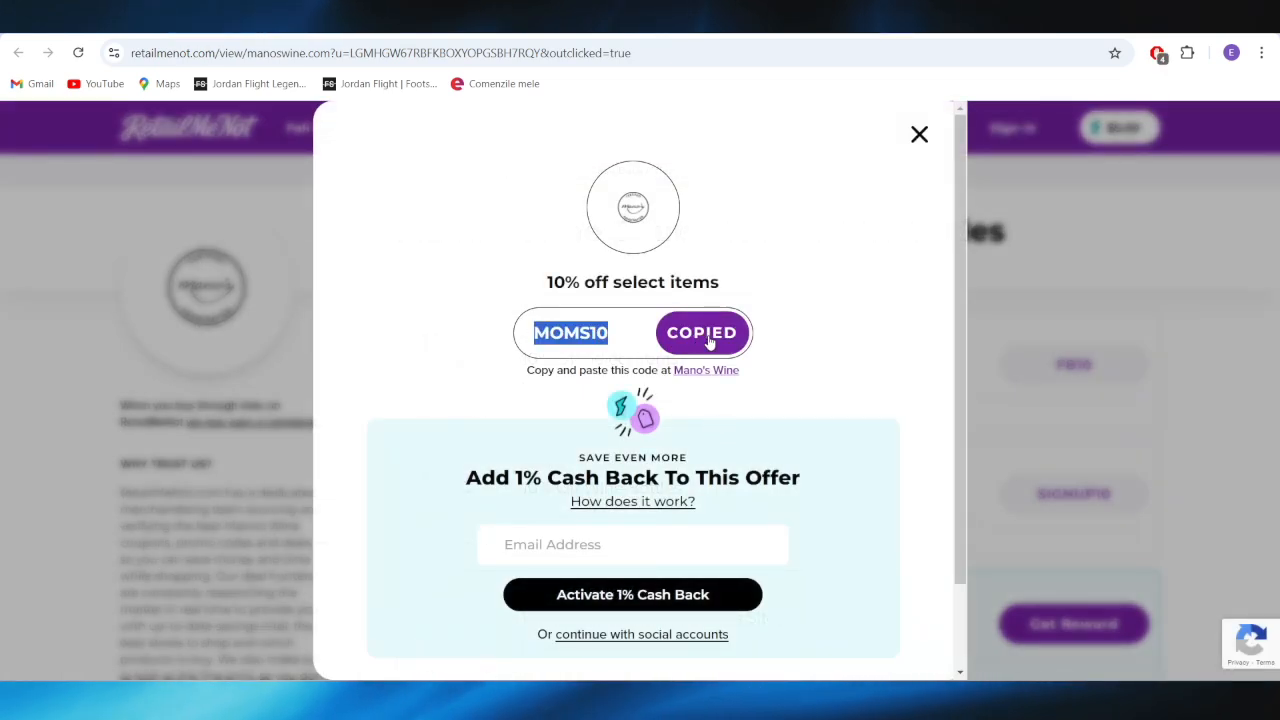
pyautogui.moveTo(738, 344)
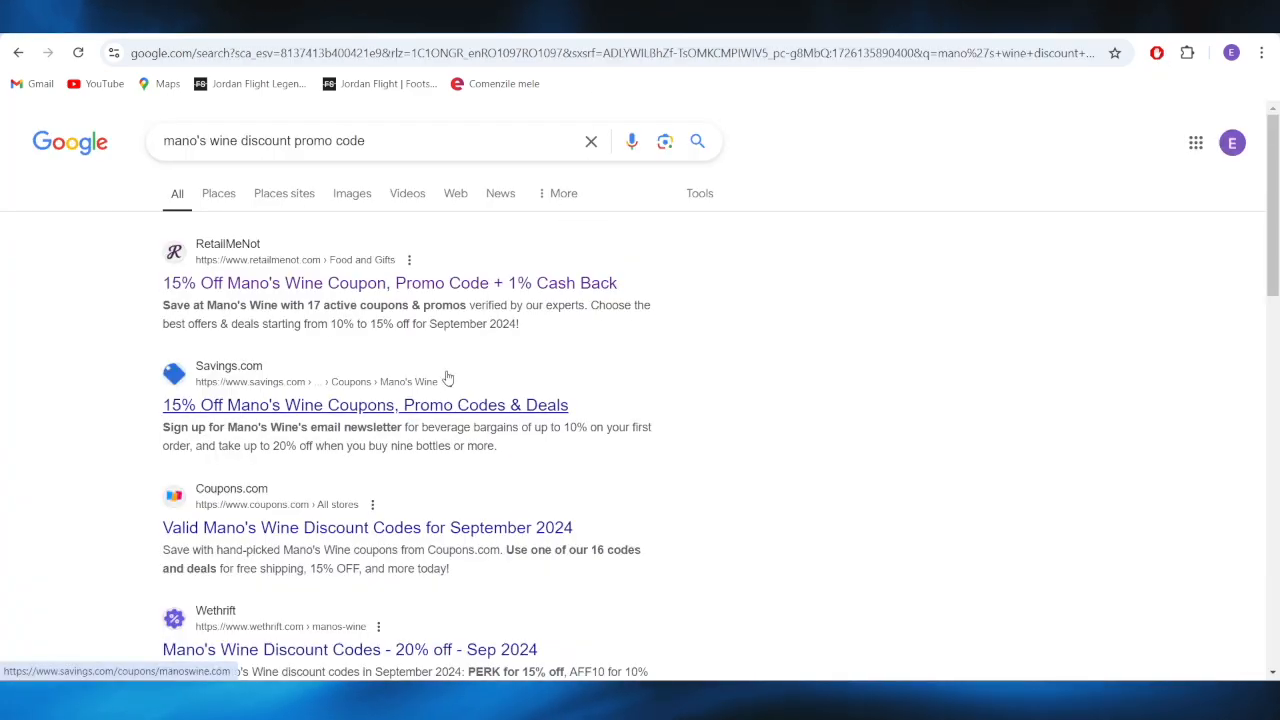
# Go to Wethrift's Mano's Wine page and scroll to the More Discount Codes table with PERK and AFF10.
pyautogui.click(350, 648)
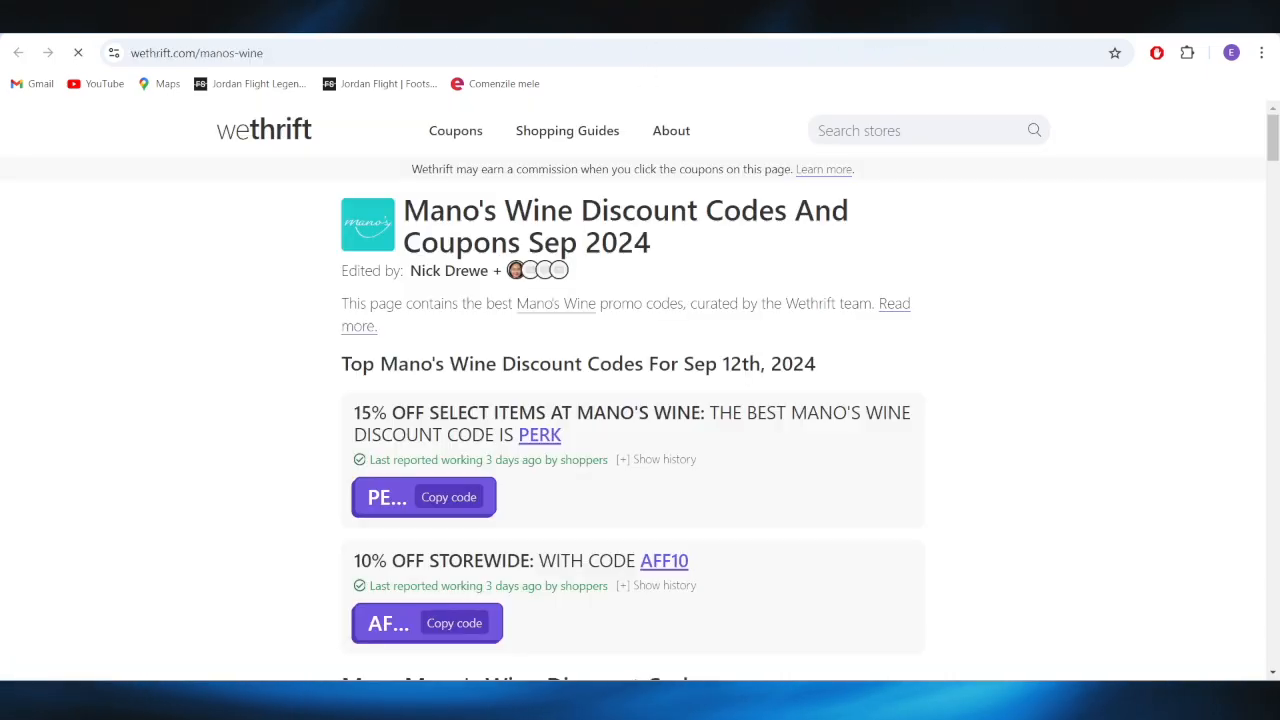
pyautogui.scroll(-3)
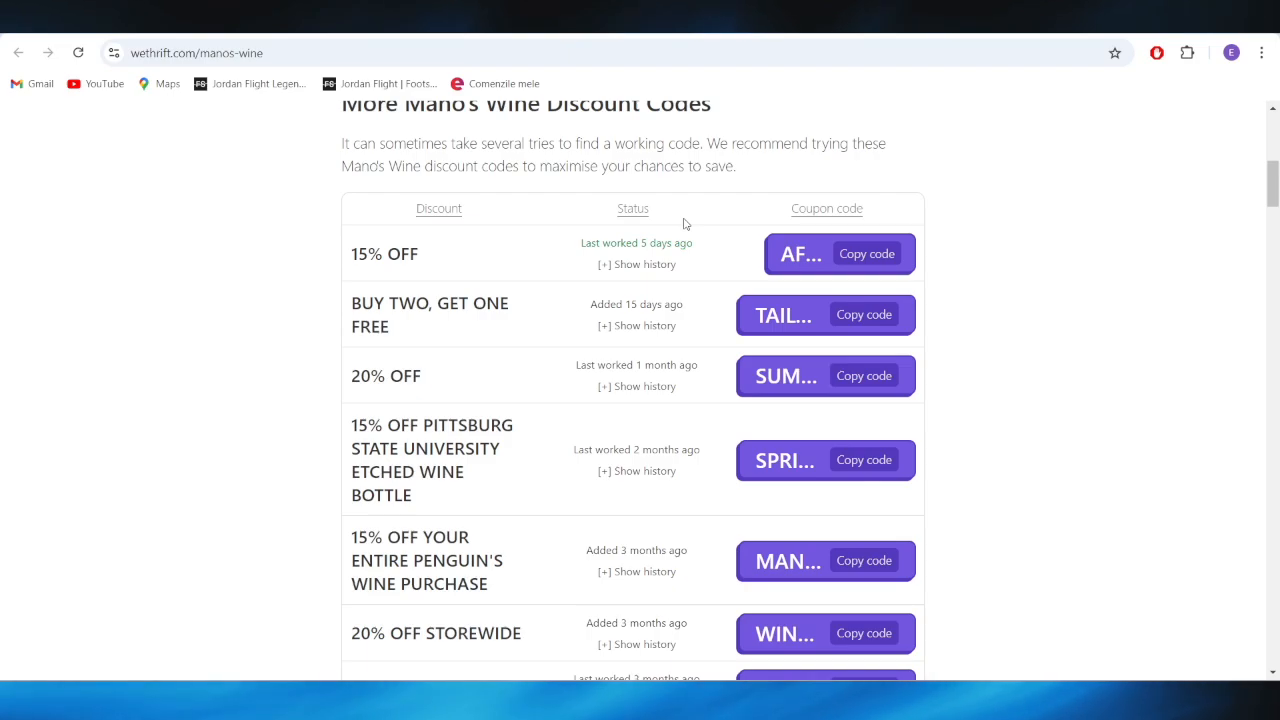
pyautogui.scroll(-3)
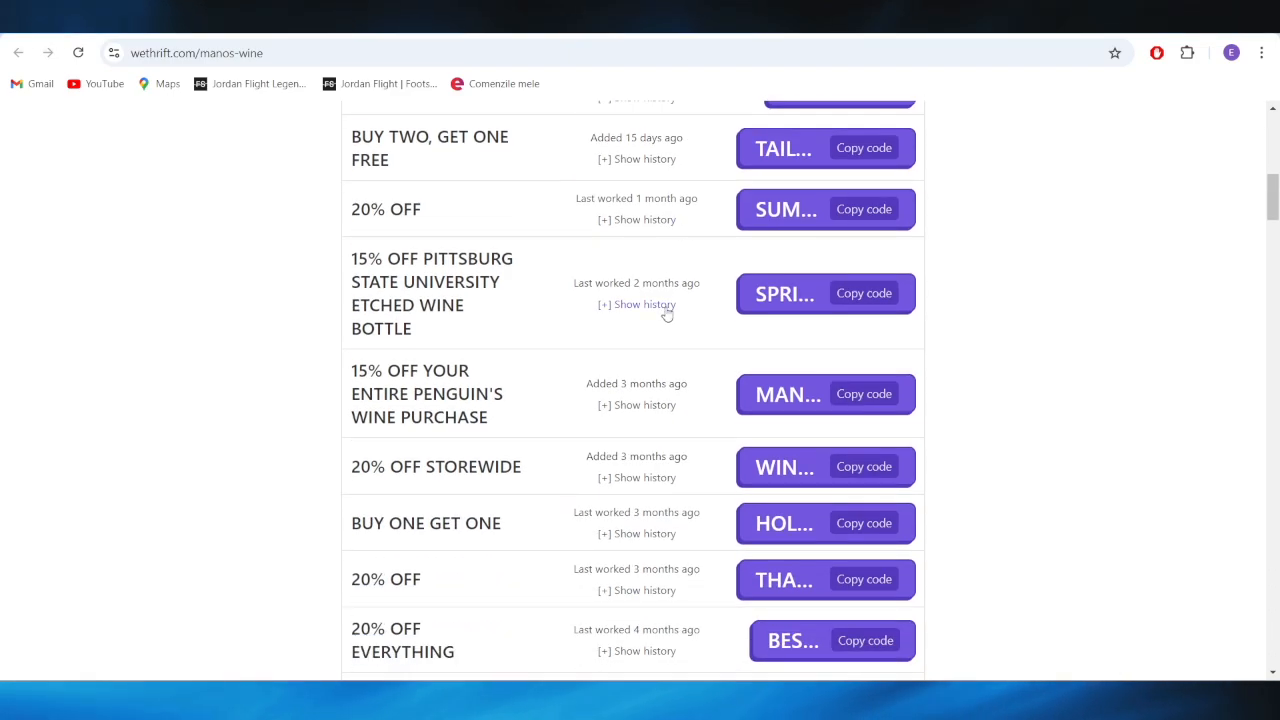
pyautogui.moveTo(636, 632)
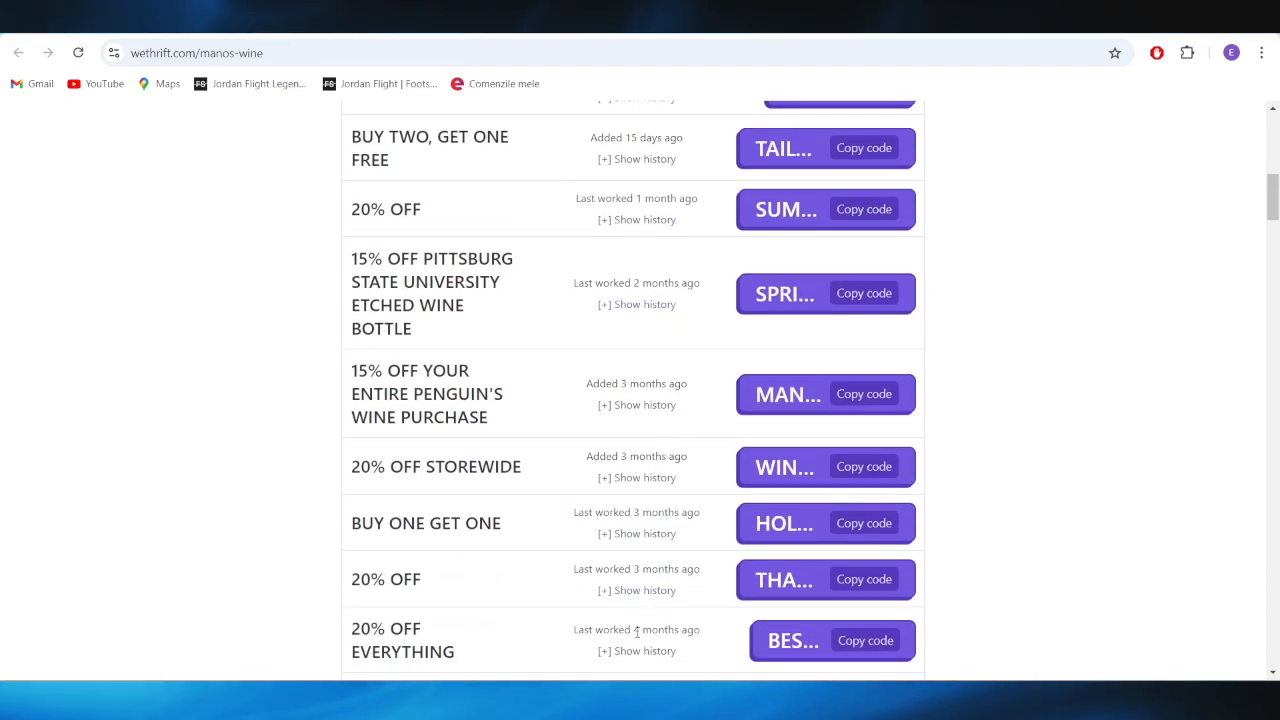
pyautogui.scroll(-3)
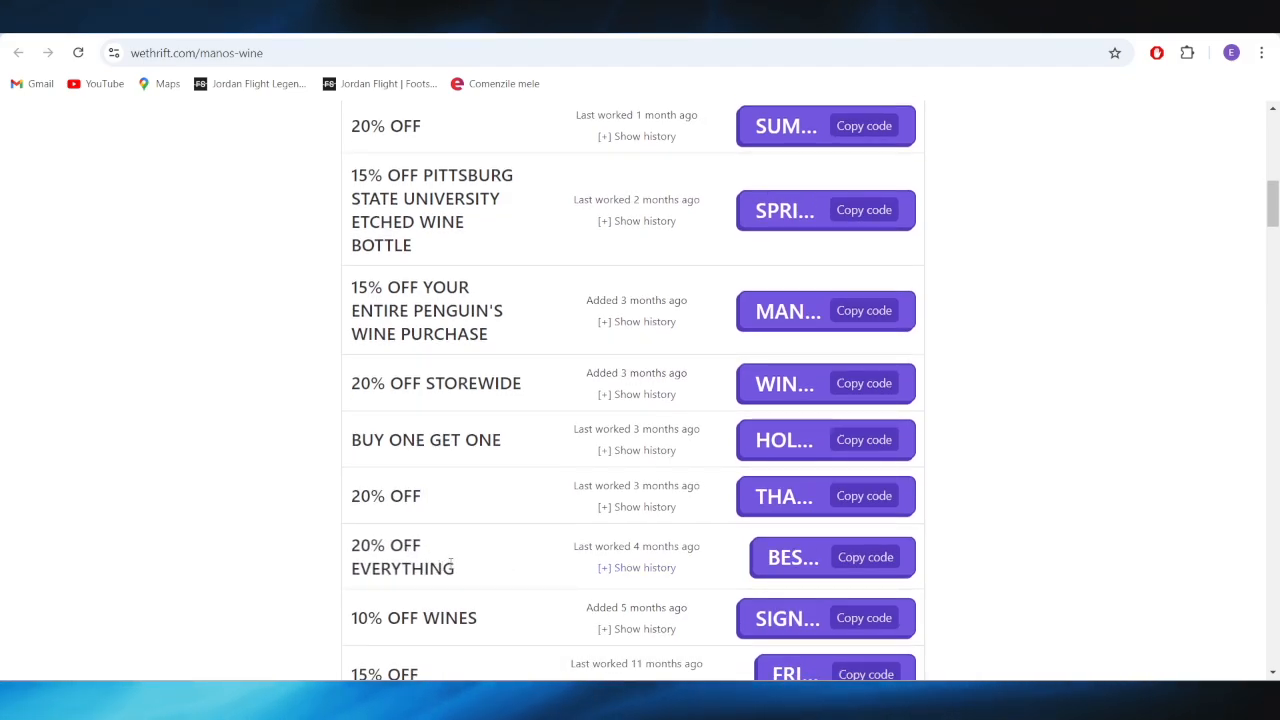
# Reveal and copy the 20% OFF EVERYTHING code on Wethrift.
pyautogui.click(864, 556)
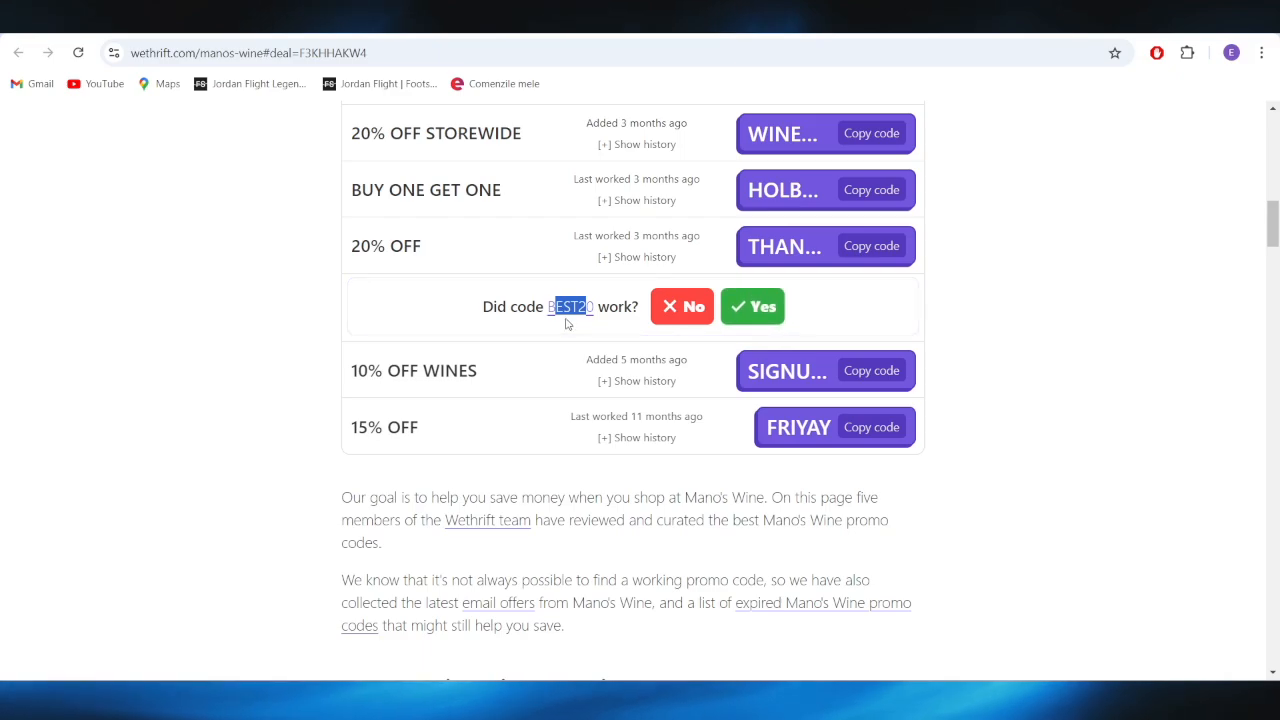
pyautogui.moveTo(556, 328)
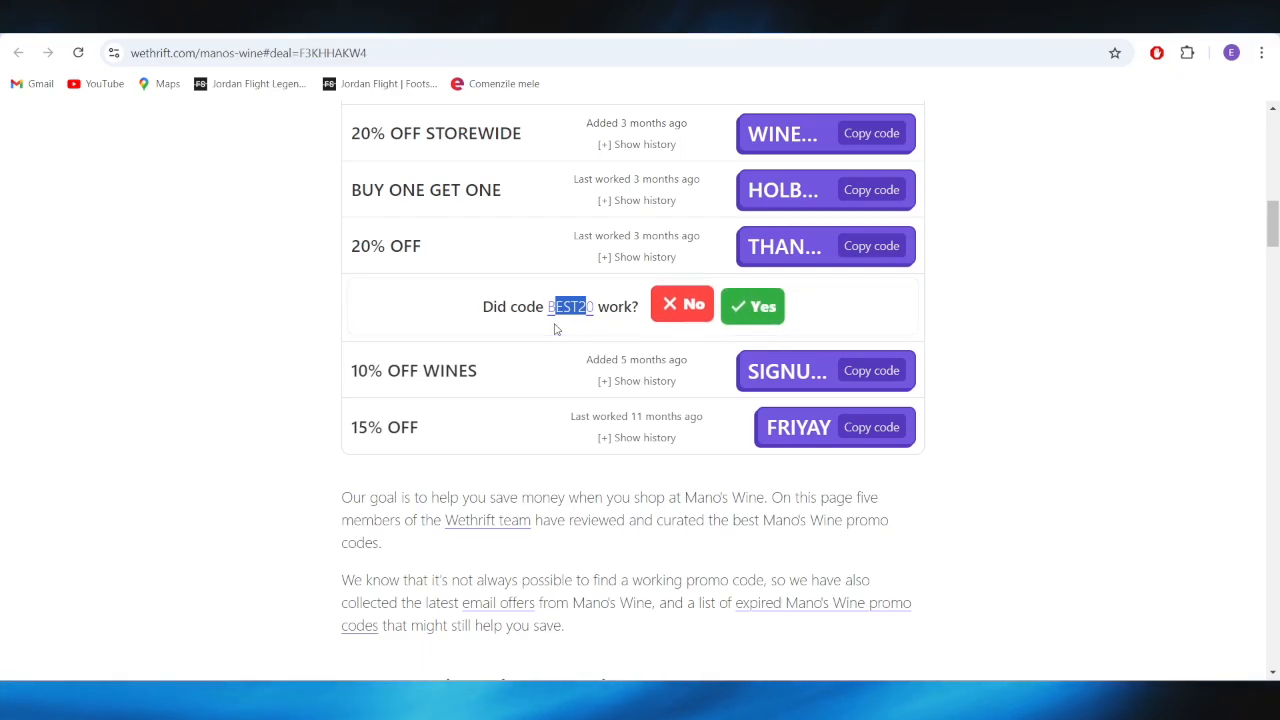
pyautogui.moveTo(498, 300)
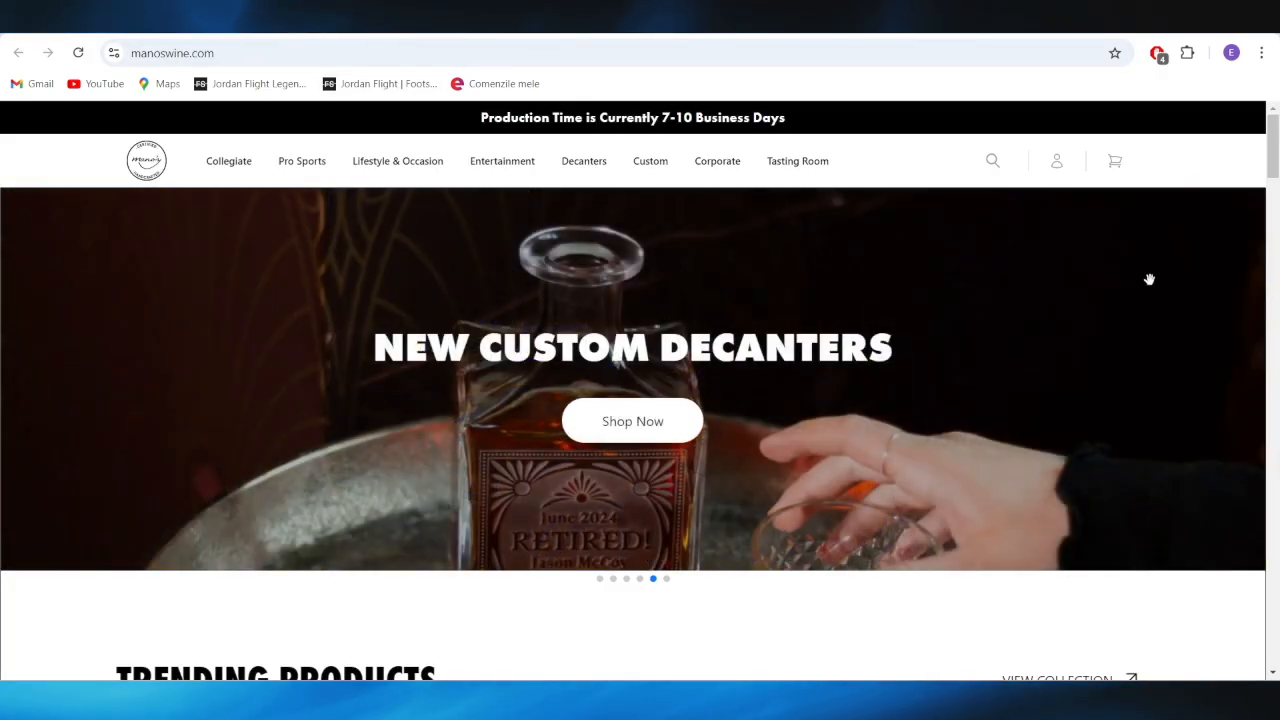
pyautogui.moveTo(460, 324)
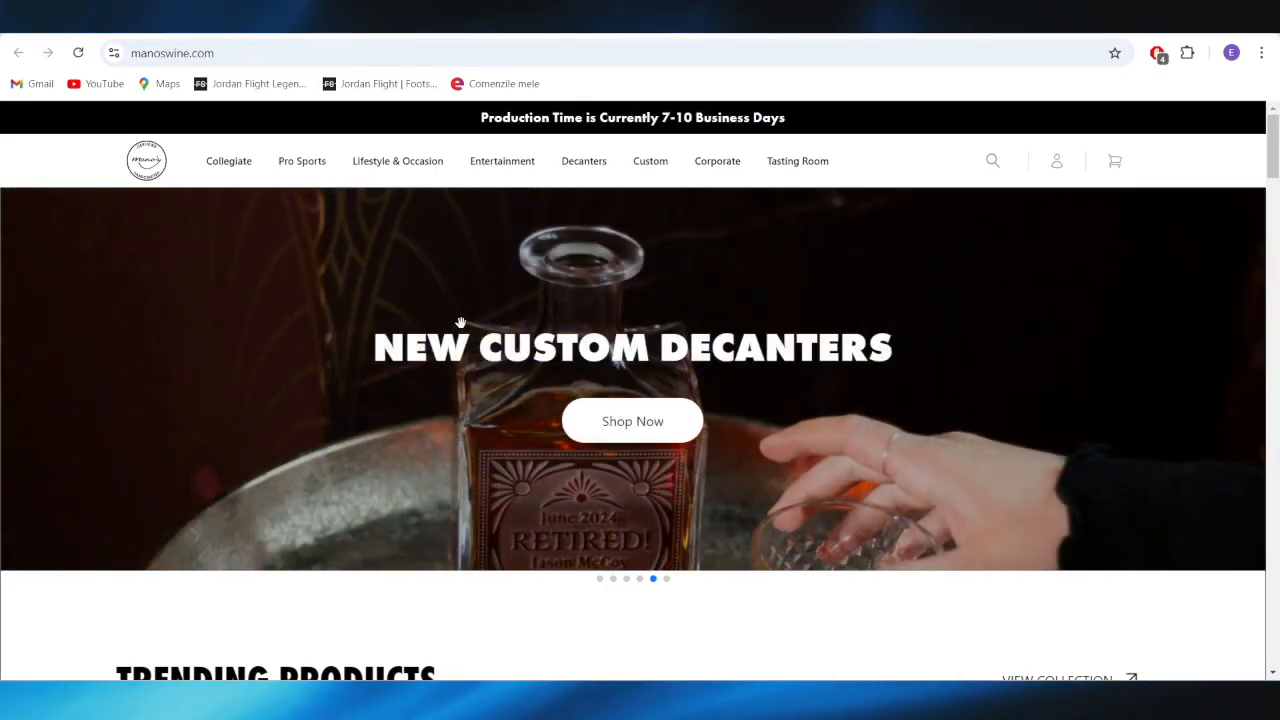